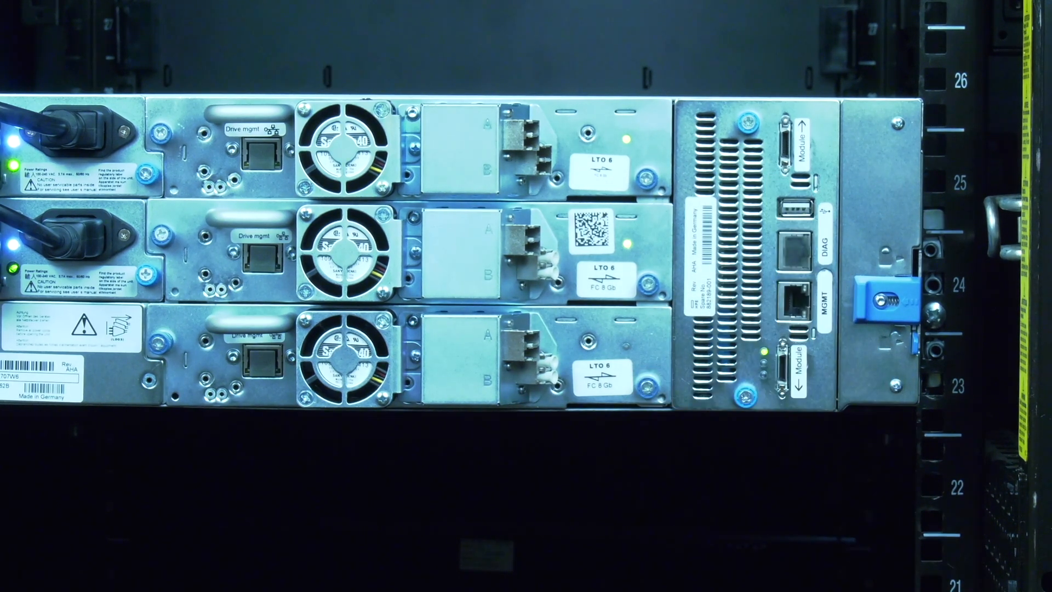
{"action": "mouse_move", "coordinate": [879, 336]}
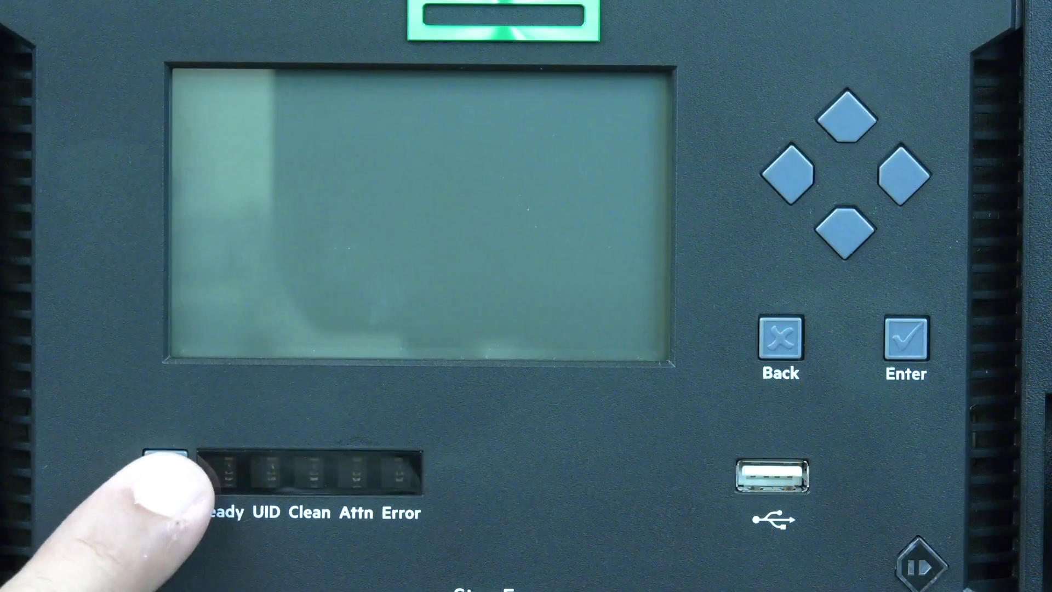
- Power the MSL3040 tape library back on from its front panel
{"action": "left_click", "coordinate": [163, 468]}
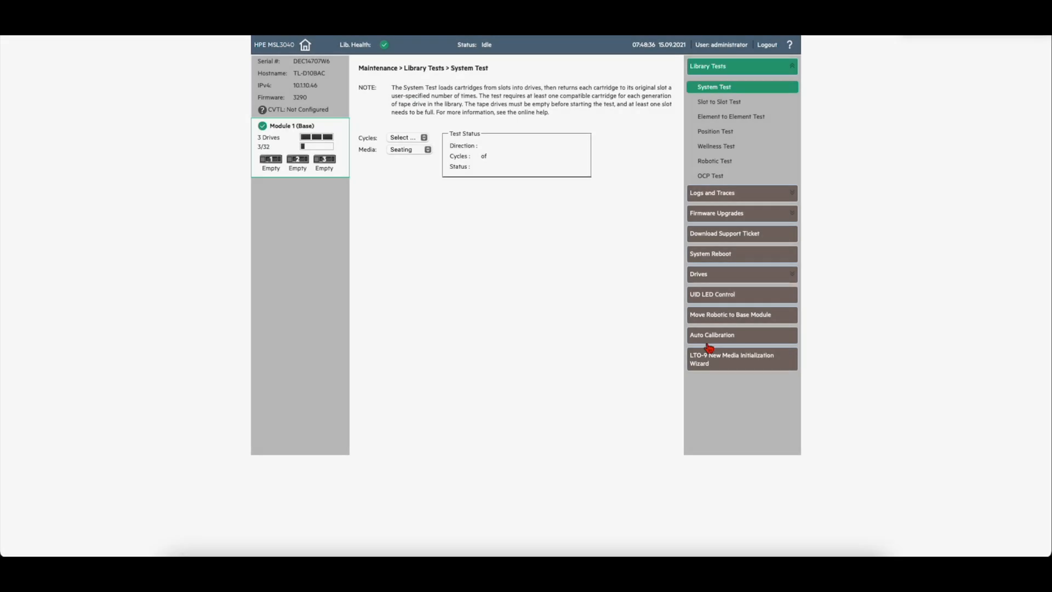
- Launch the Auto Calibration Wizard and advance to the module selection step
{"action": "left_click", "coordinate": [712, 335]}
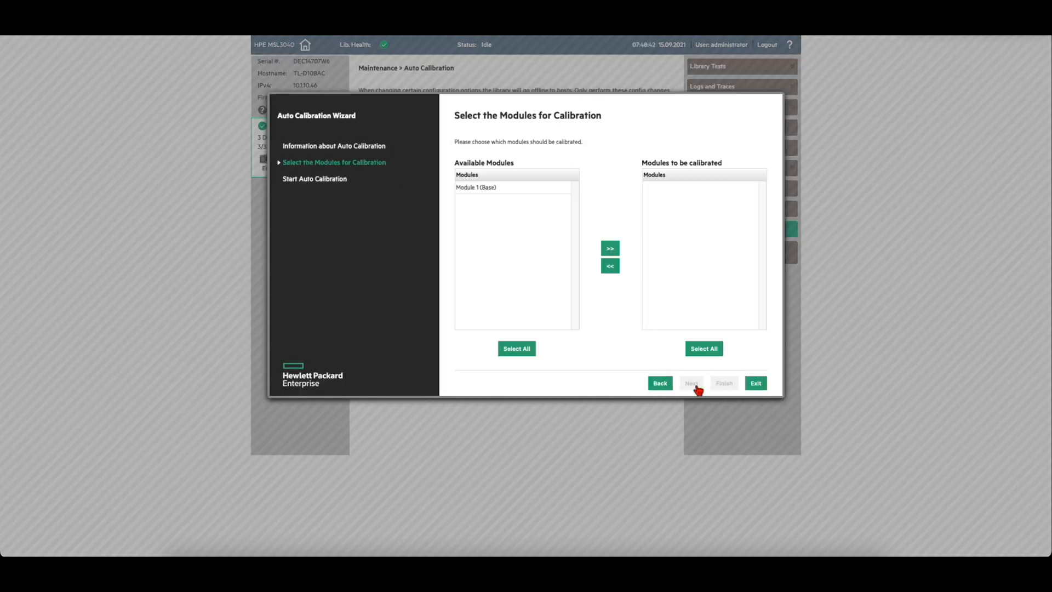
{"action": "left_click", "coordinate": [692, 383]}
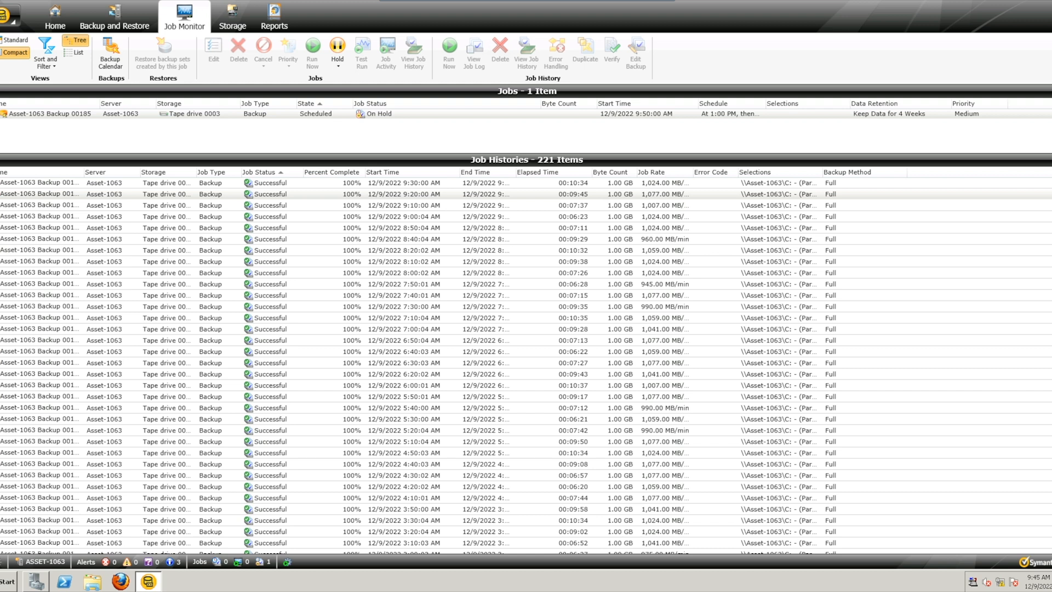
- Run Inventory now on Robotic library 0001 and confirm the job is queued in Job Monitor
{"action": "left_click", "coordinate": [233, 15]}
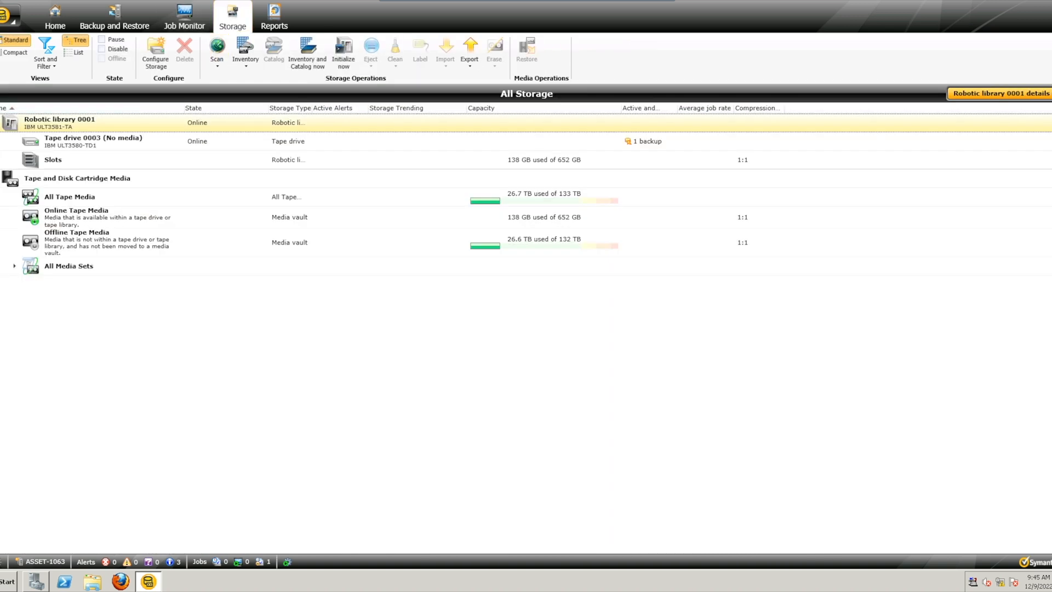
{"action": "right_click", "coordinate": [60, 122]}
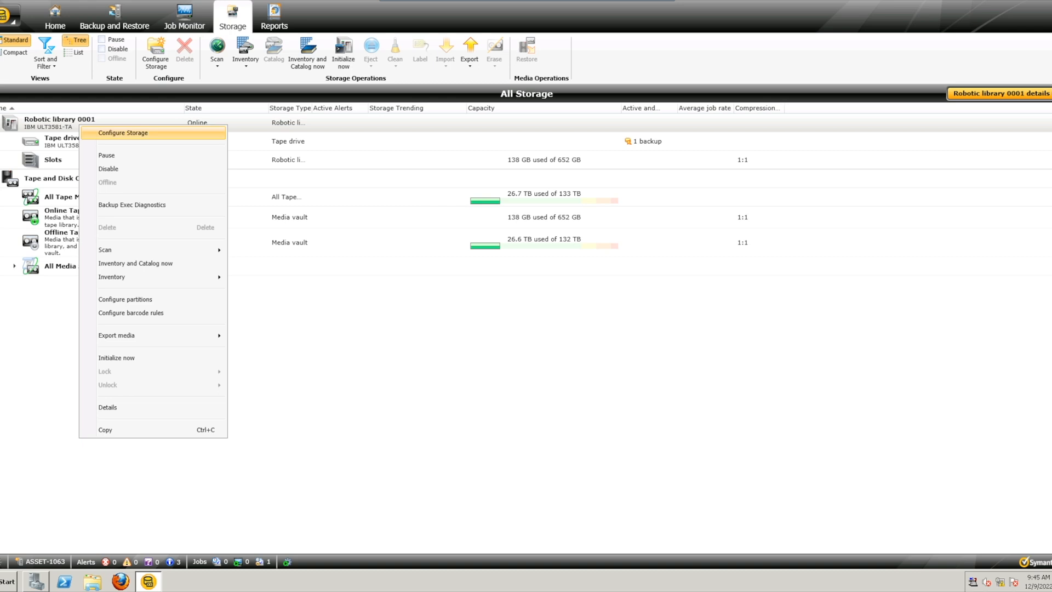
{"action": "mouse_move", "coordinate": [112, 276]}
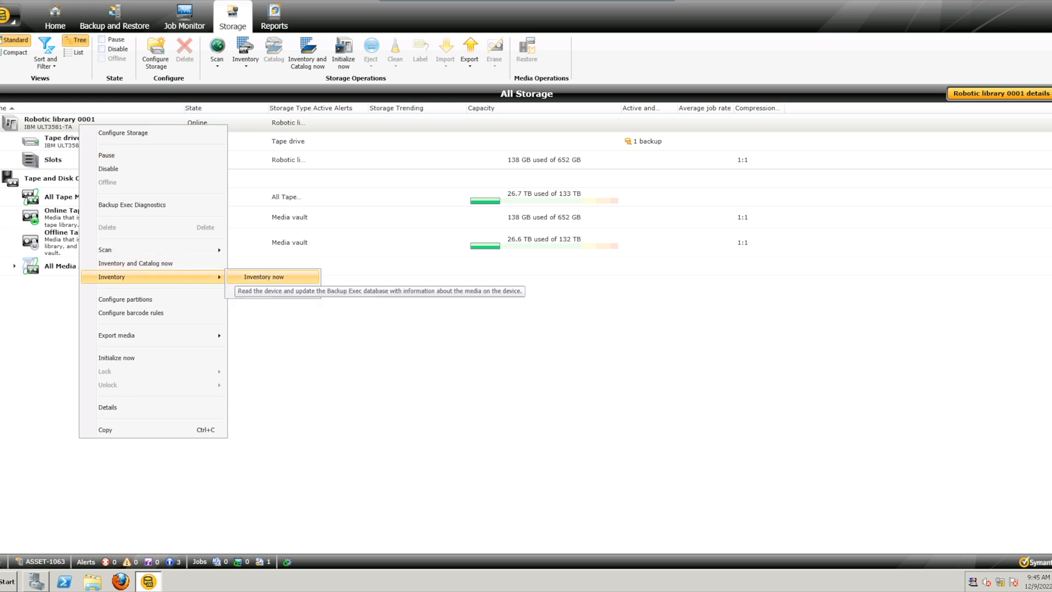
{"action": "left_click", "coordinate": [264, 277]}
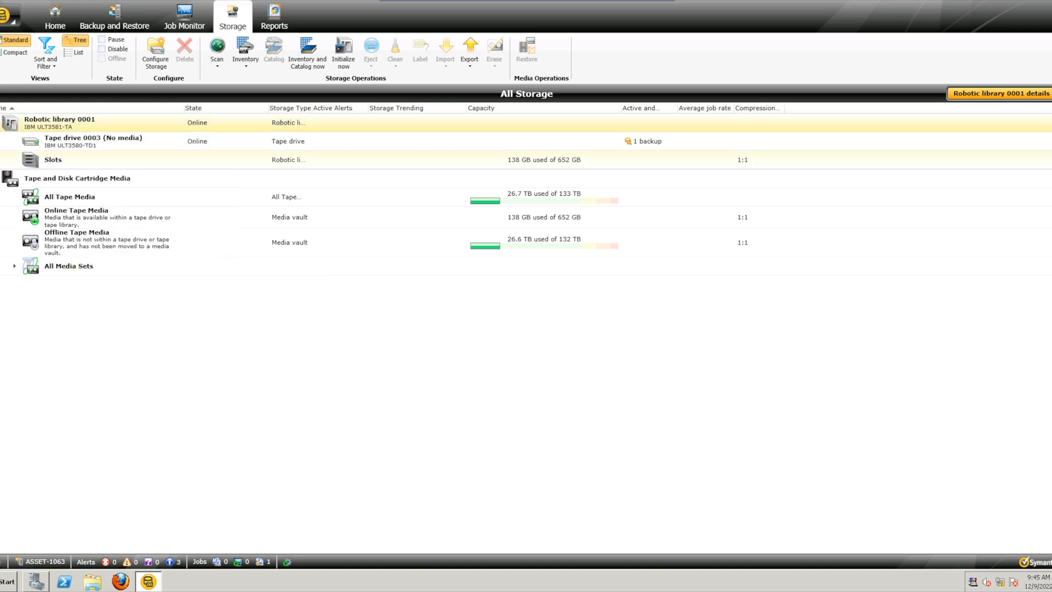
{"action": "left_click", "coordinate": [184, 16]}
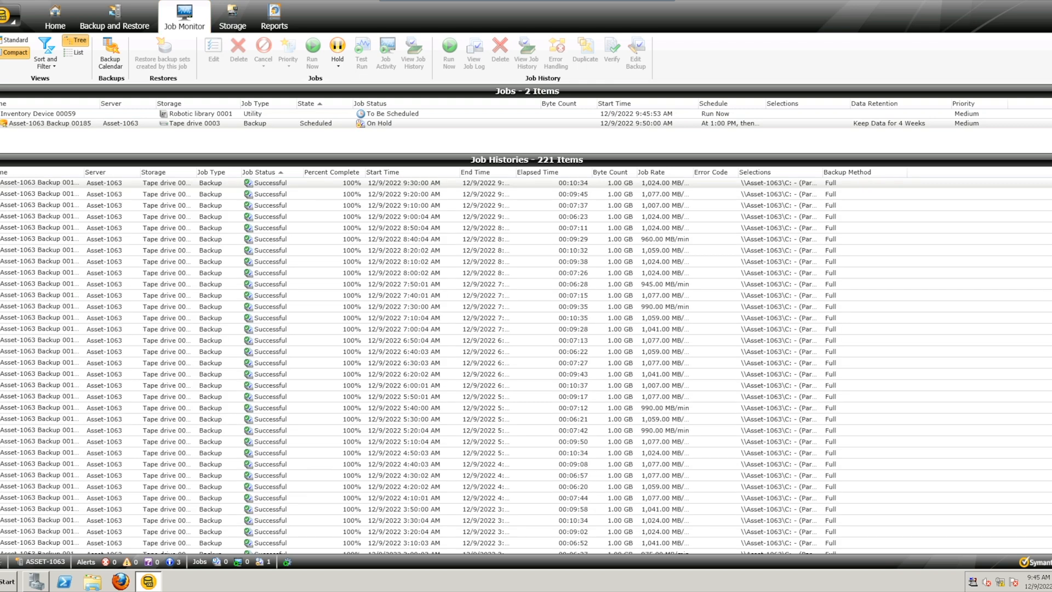